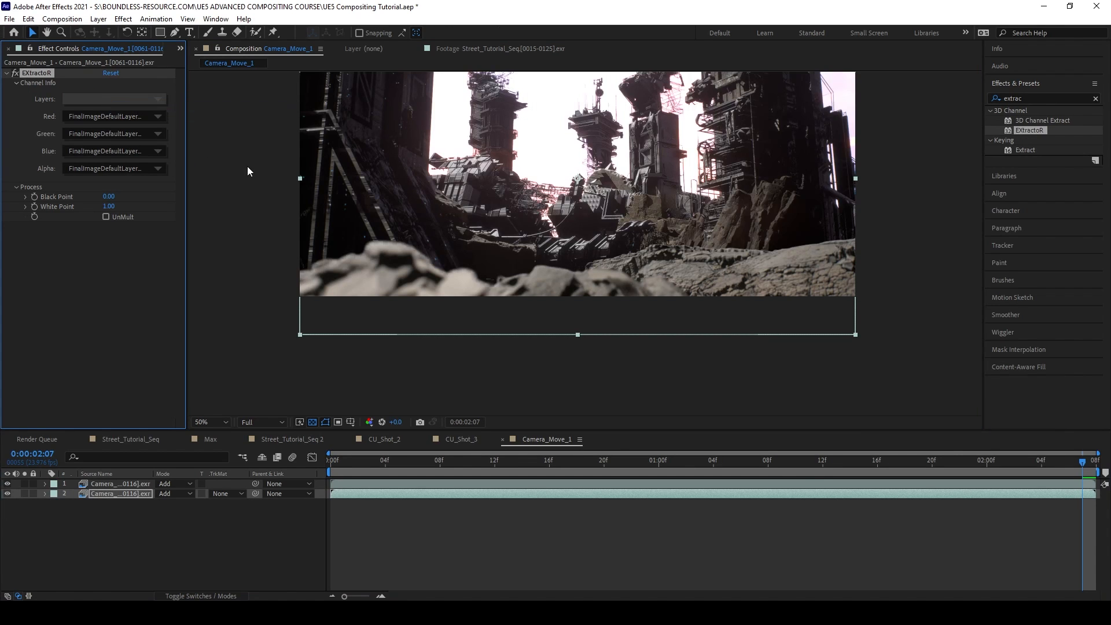
Step: Select the Max layer in Street_Tutorial_Seq to show its VFX Shadow effect settings
click(130, 439)
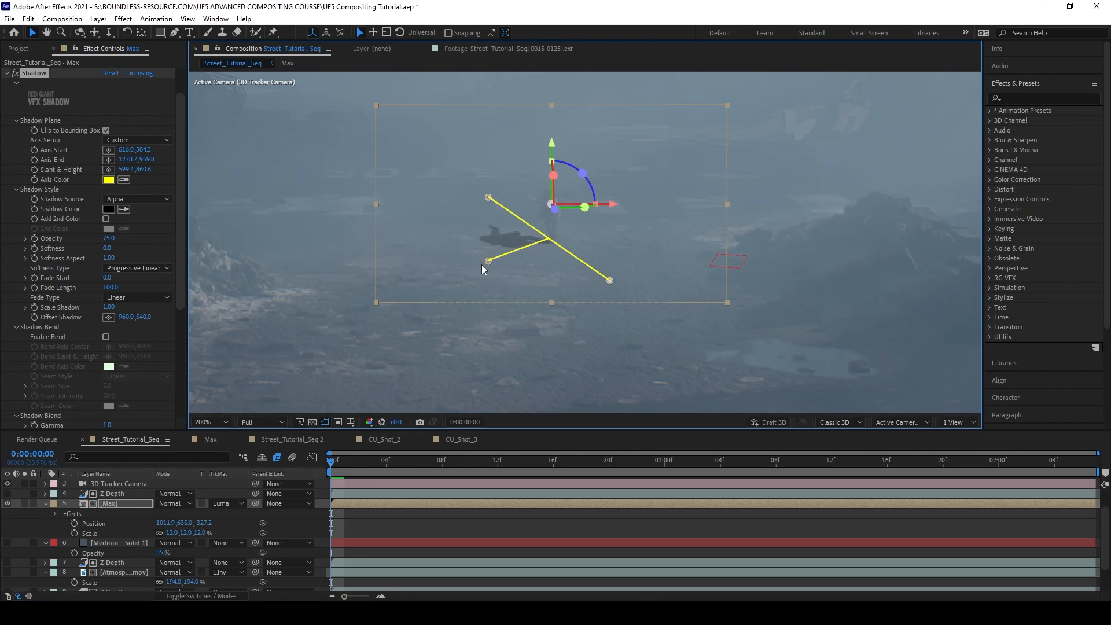